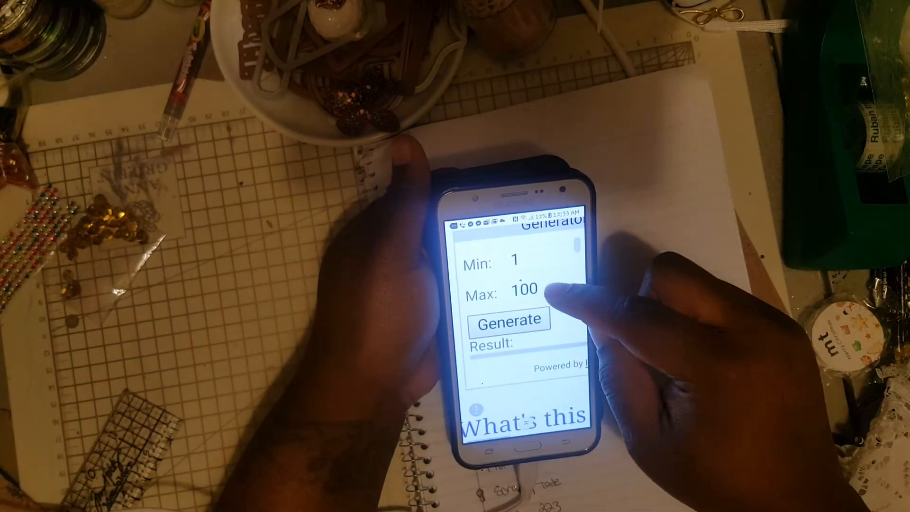
Step: Set the maximum value of the range to 223 so it runs from 1 to 223
click(526, 290)
text(223)
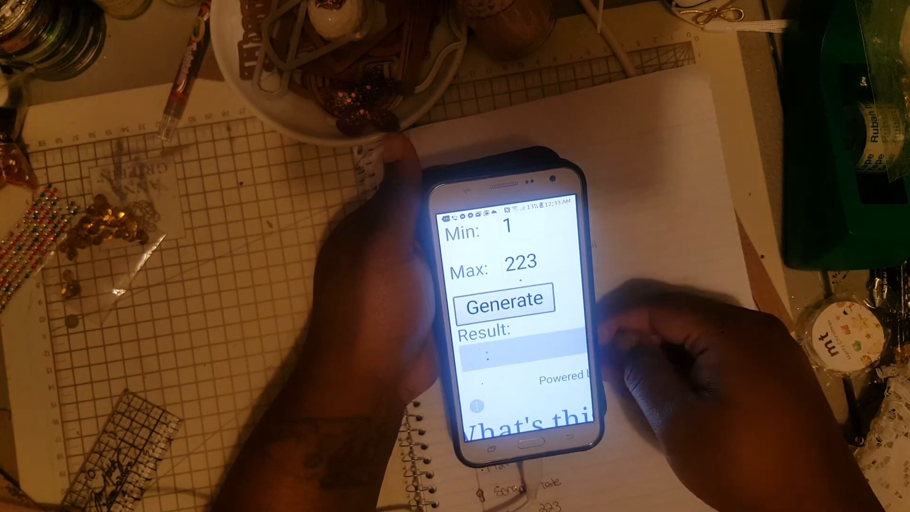
Step: Generate two winning numbers from 1–223, drawing 90 and then 164
click(502, 301)
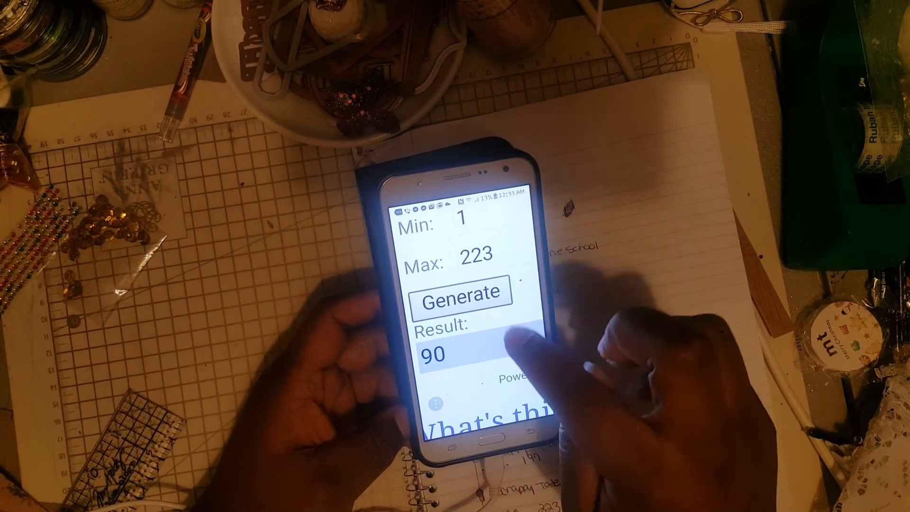
click(459, 293)
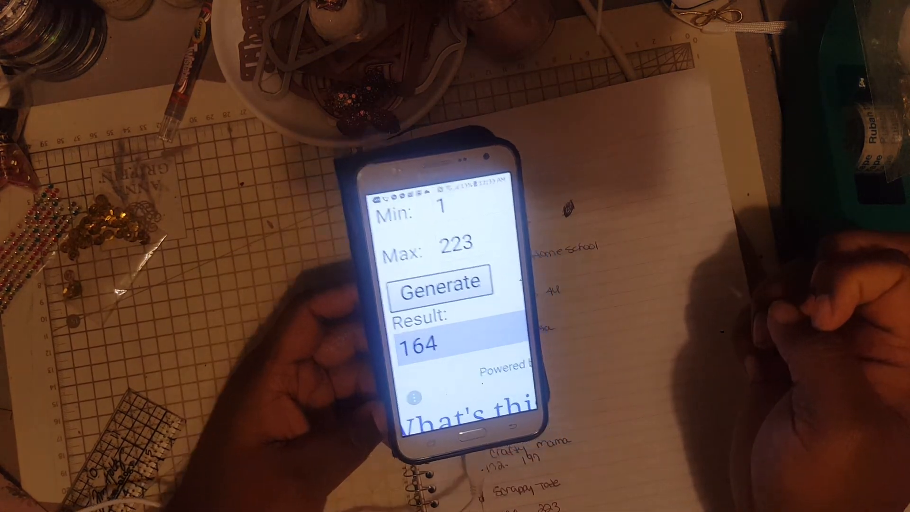